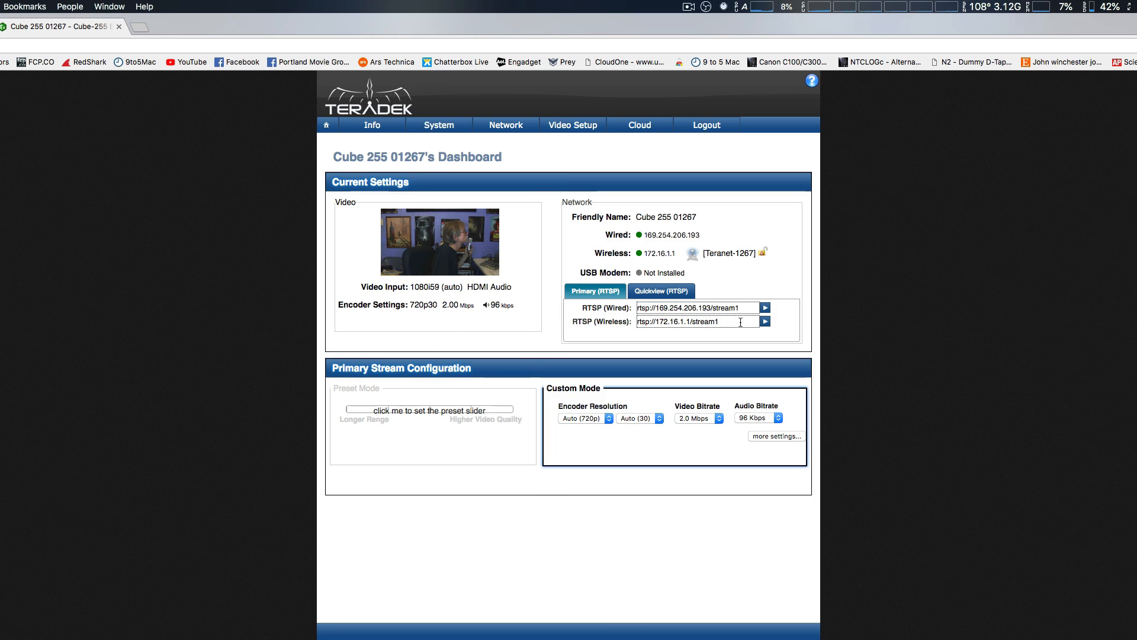
mouse_move(890, 332)
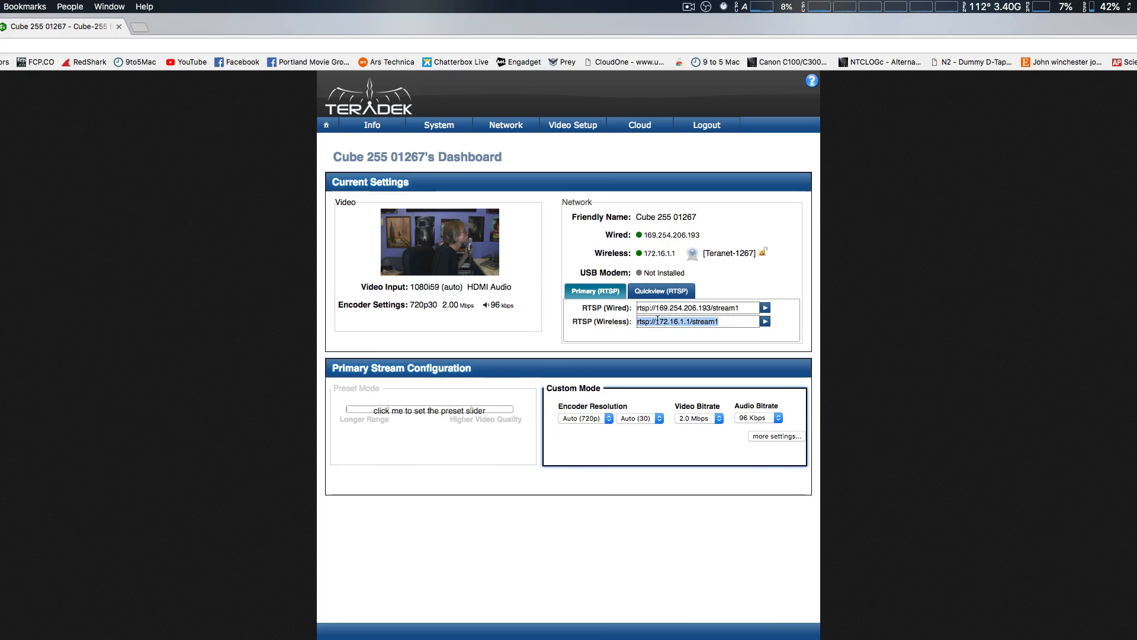
mouse_move(131, 224)
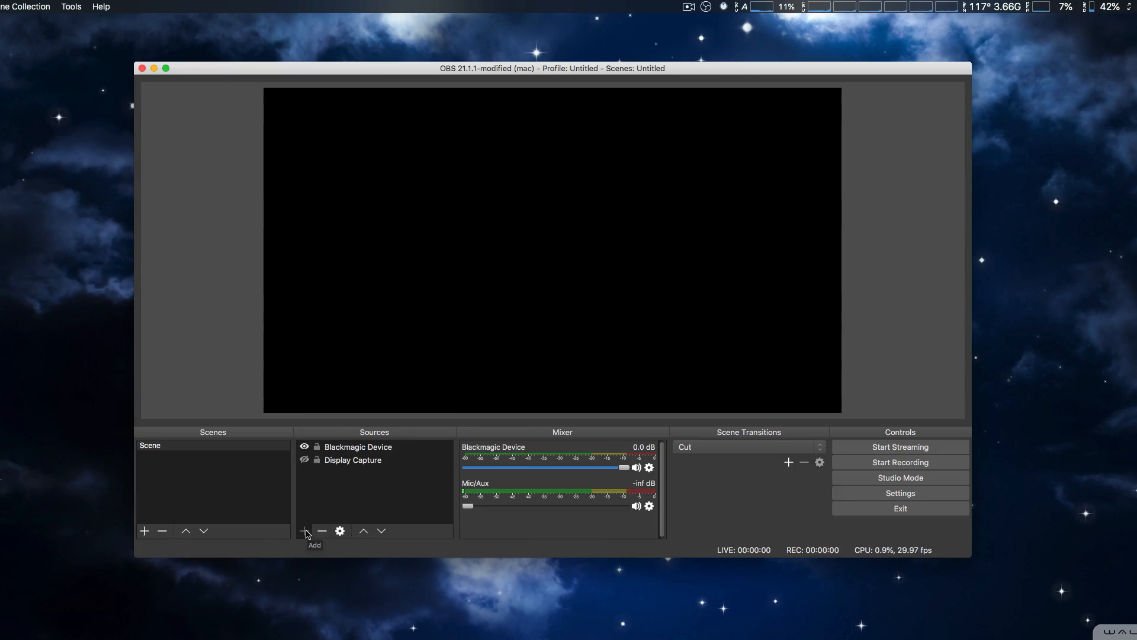
Step: Start a new Media Source from the Sources add menu, keeping its default name
left_click(305, 531)
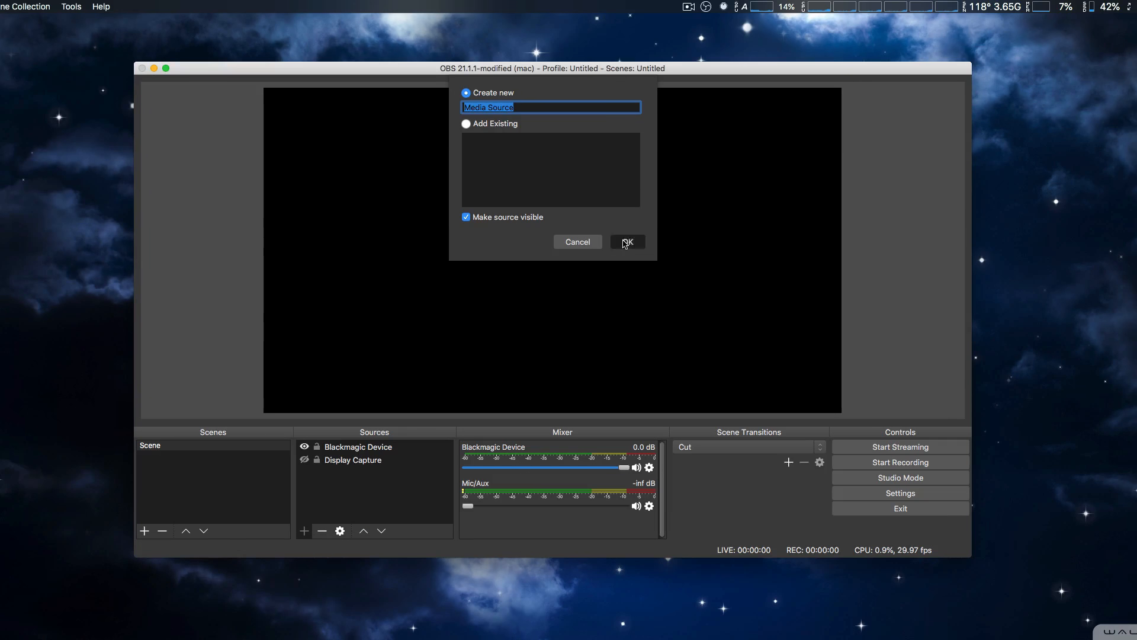
Step: Point the Media Source at rtsp://172.16.1.1/stream1 instead of a local file
left_click(628, 242)
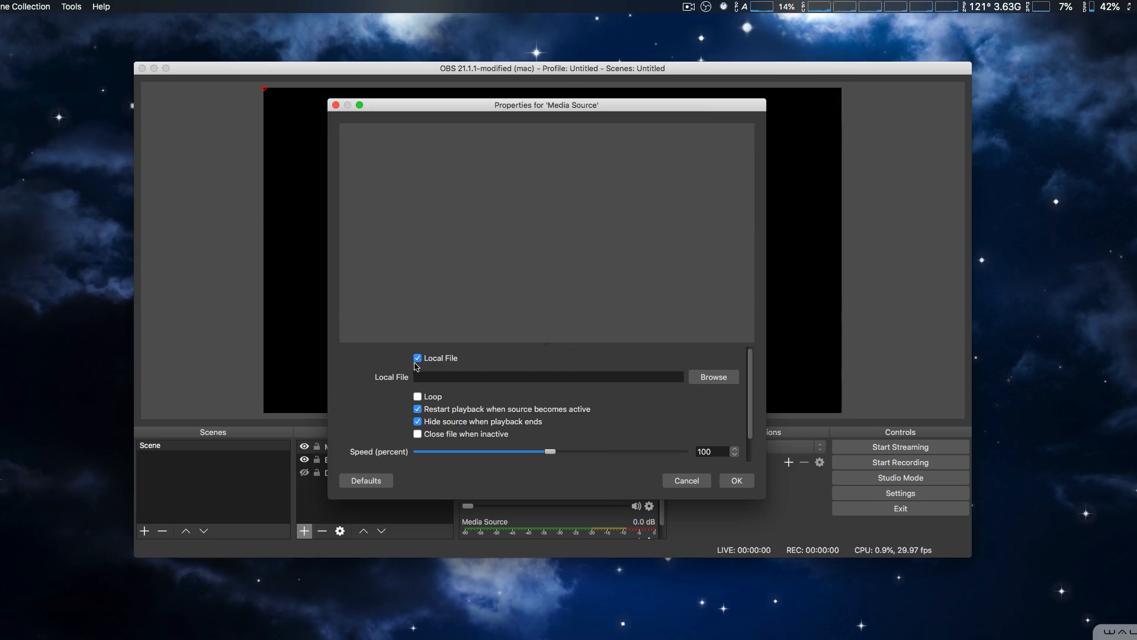
left_click(417, 358)
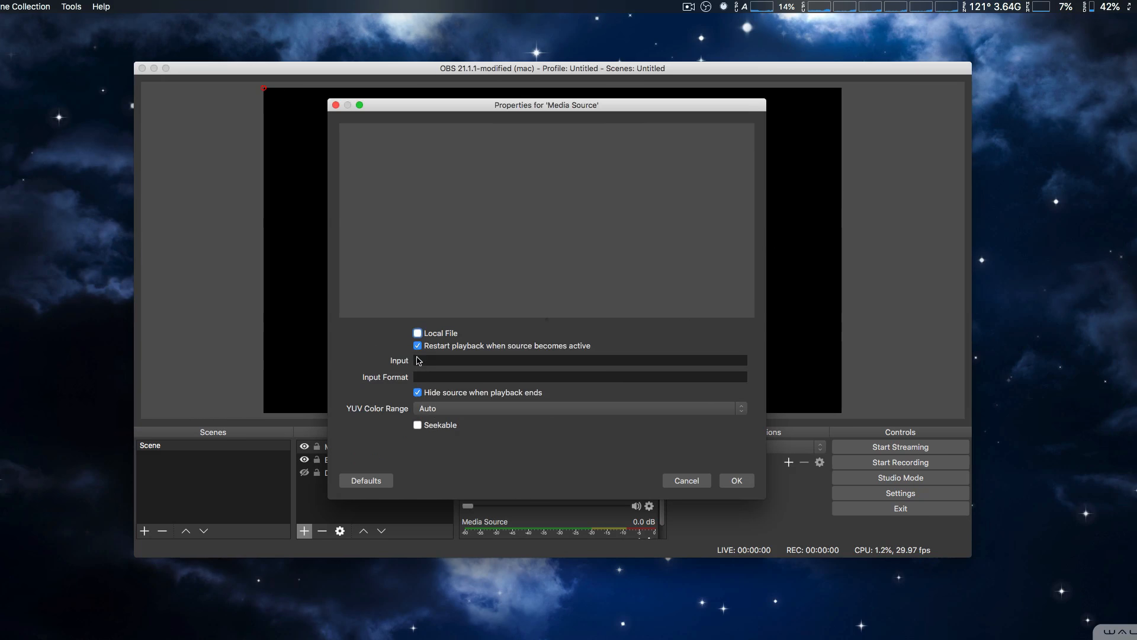
right_click(431, 360)
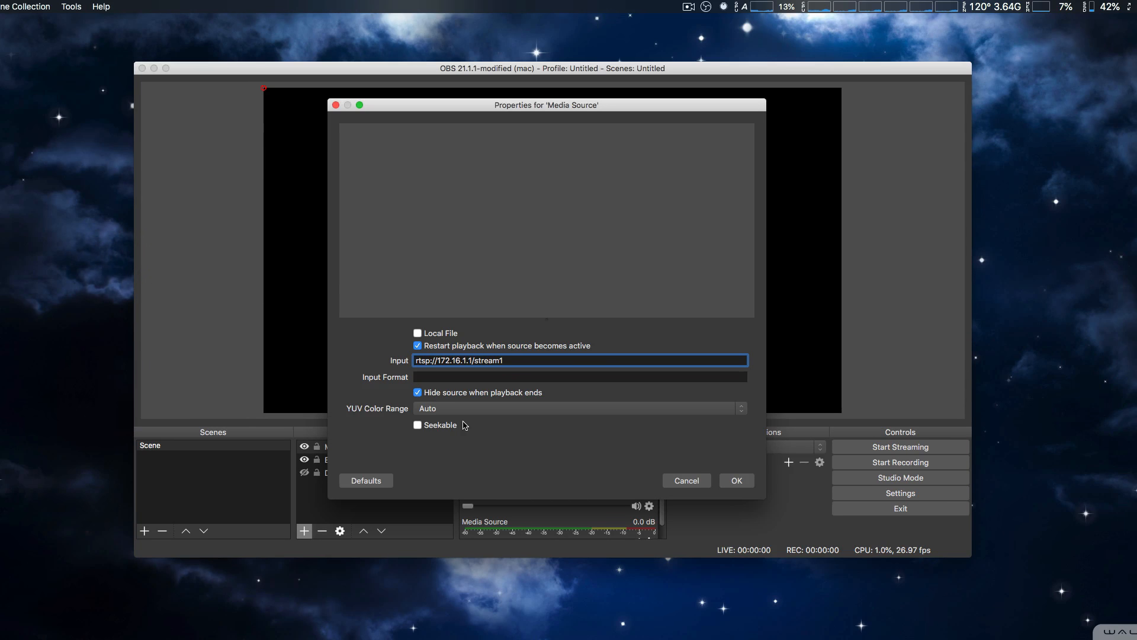
left_click(736, 481)
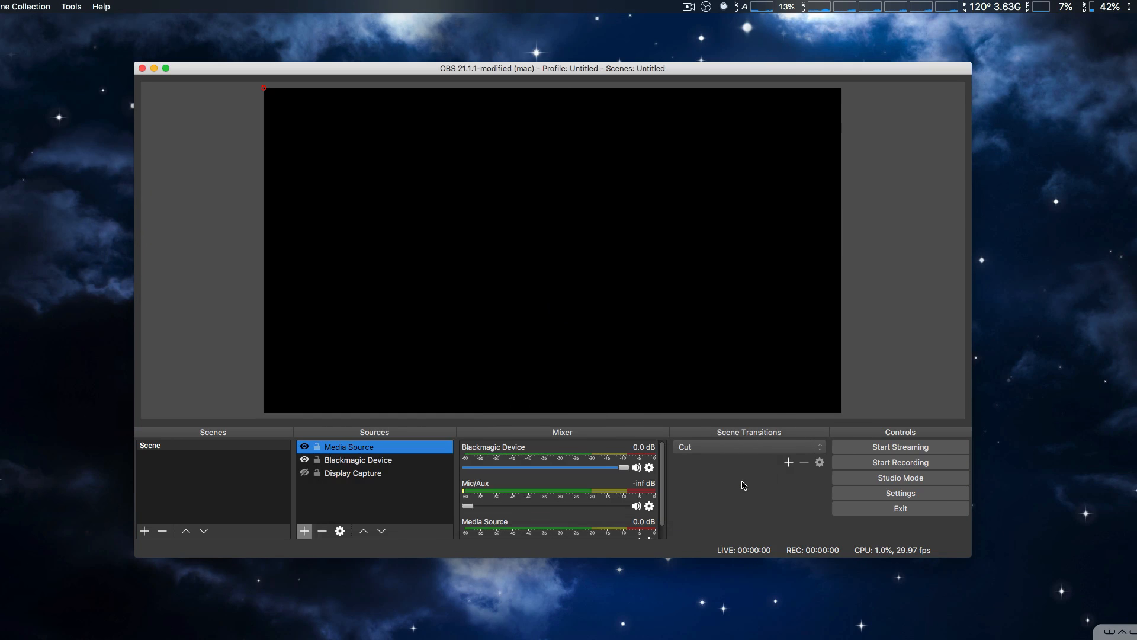
mouse_move(895, 382)
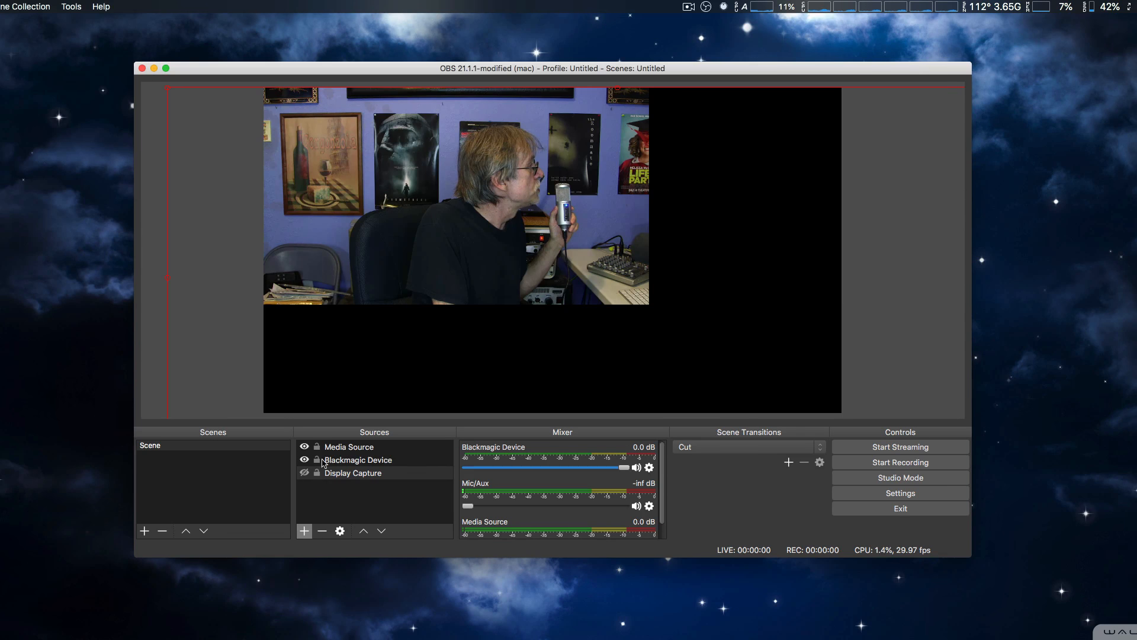
Step: Select the Media Source once the Teradek camera feed loads in the preview
left_click(348, 447)
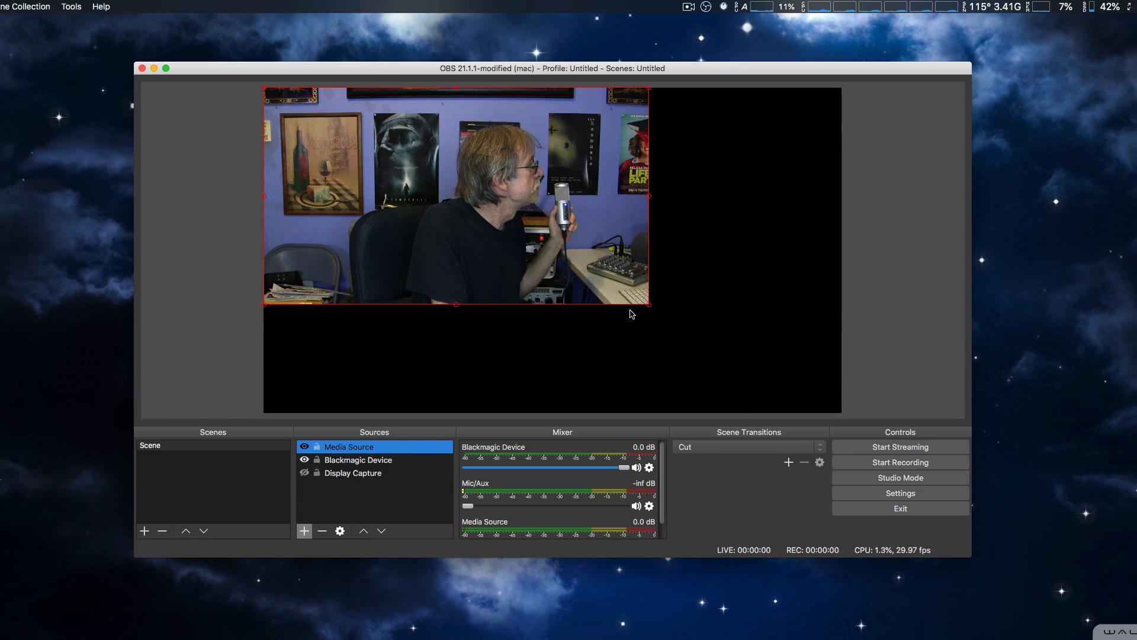